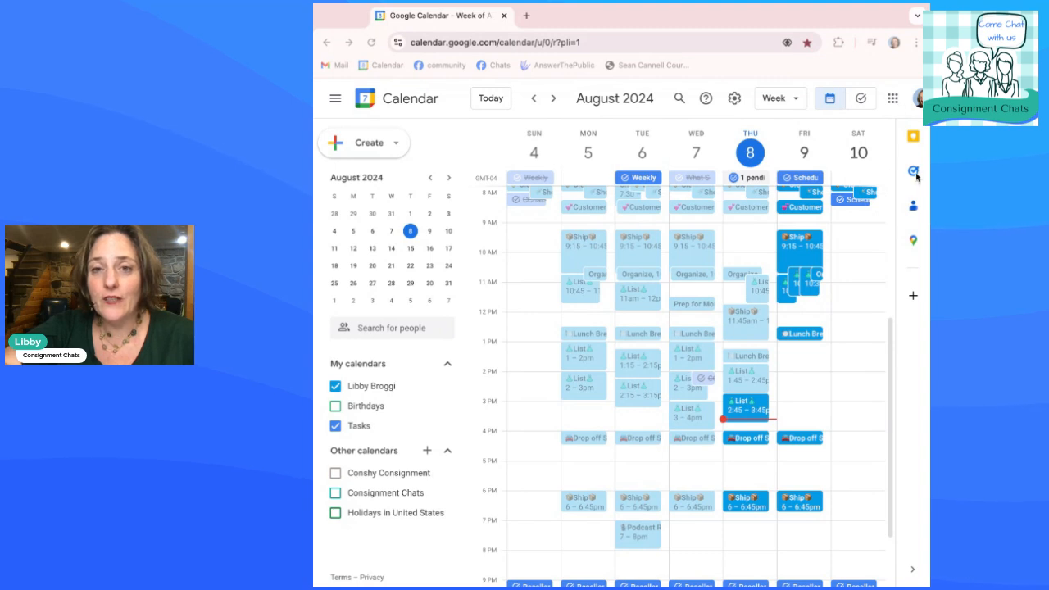
{"action": "mouse_move", "coordinate": [913, 172]}
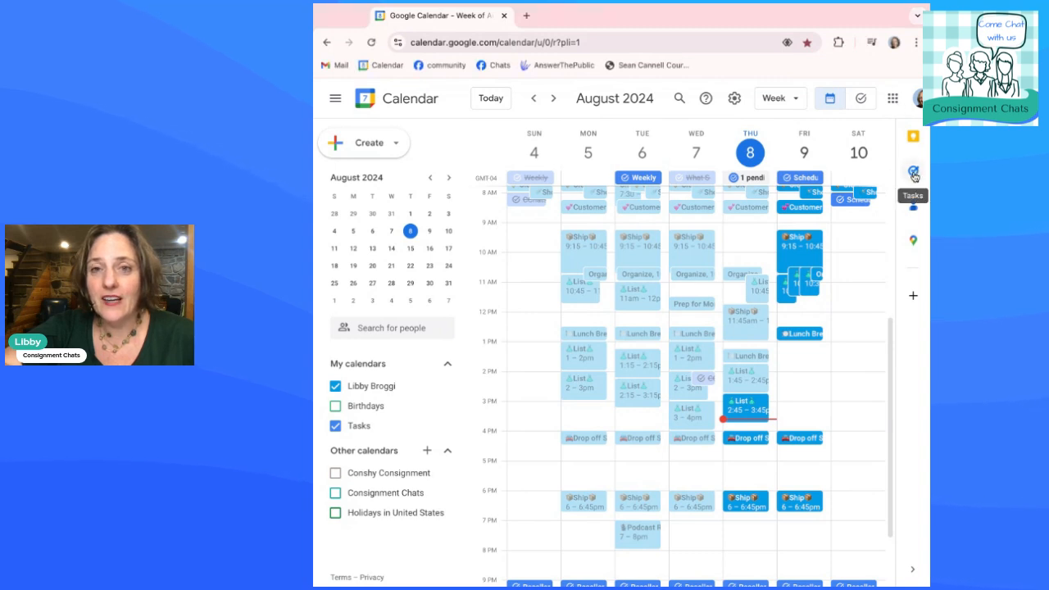
- Briefly view and close the tasks list, then reach the Settings page from the gear menu
{"action": "left_click", "coordinate": [913, 170]}
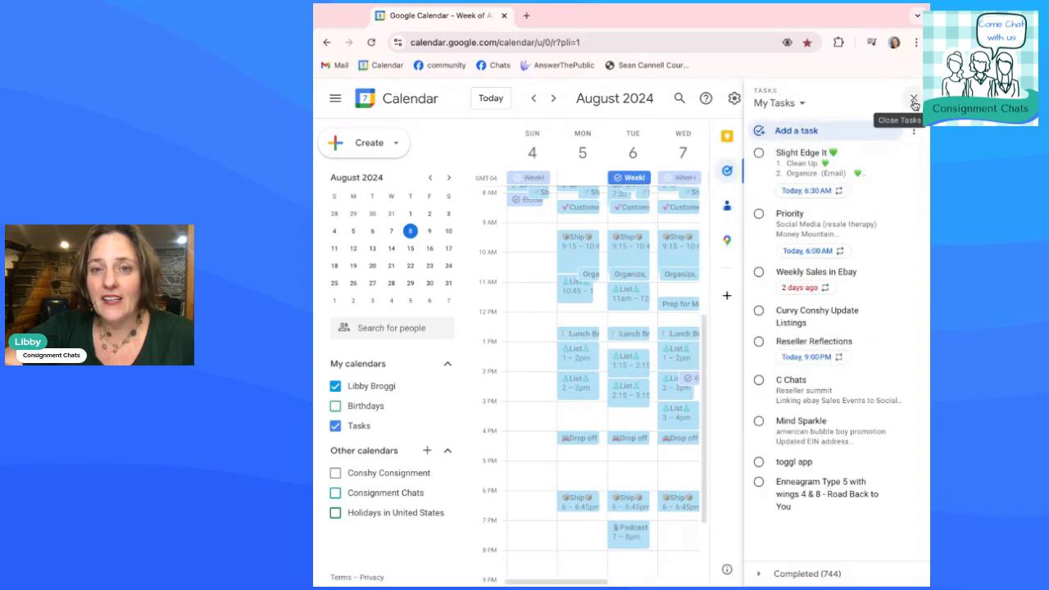
{"action": "left_click", "coordinate": [914, 99]}
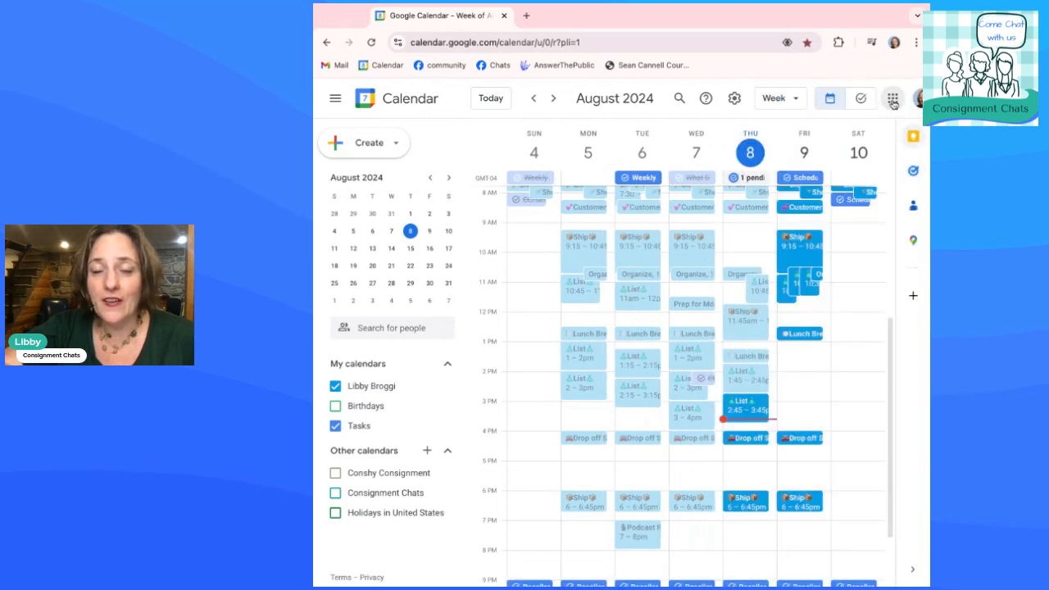
{"action": "left_click", "coordinate": [892, 98]}
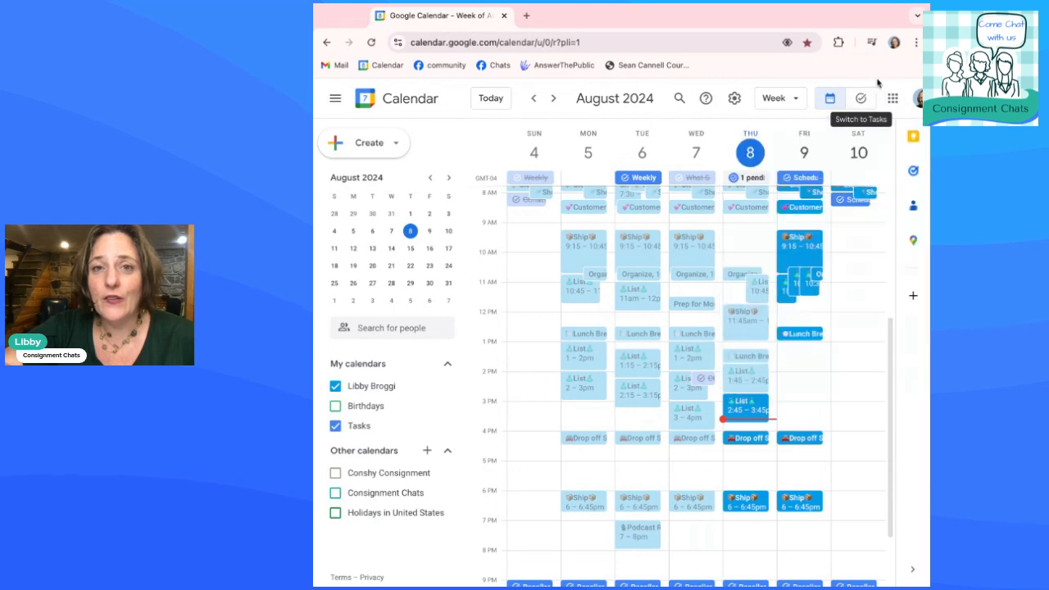
{"action": "mouse_move", "coordinate": [735, 98]}
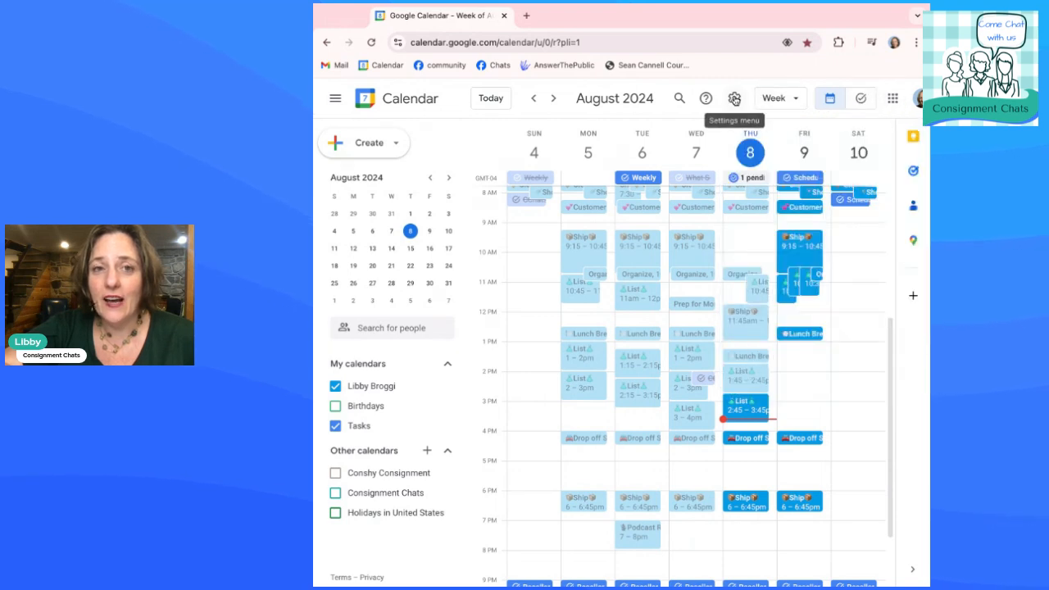
{"action": "left_click", "coordinate": [734, 98]}
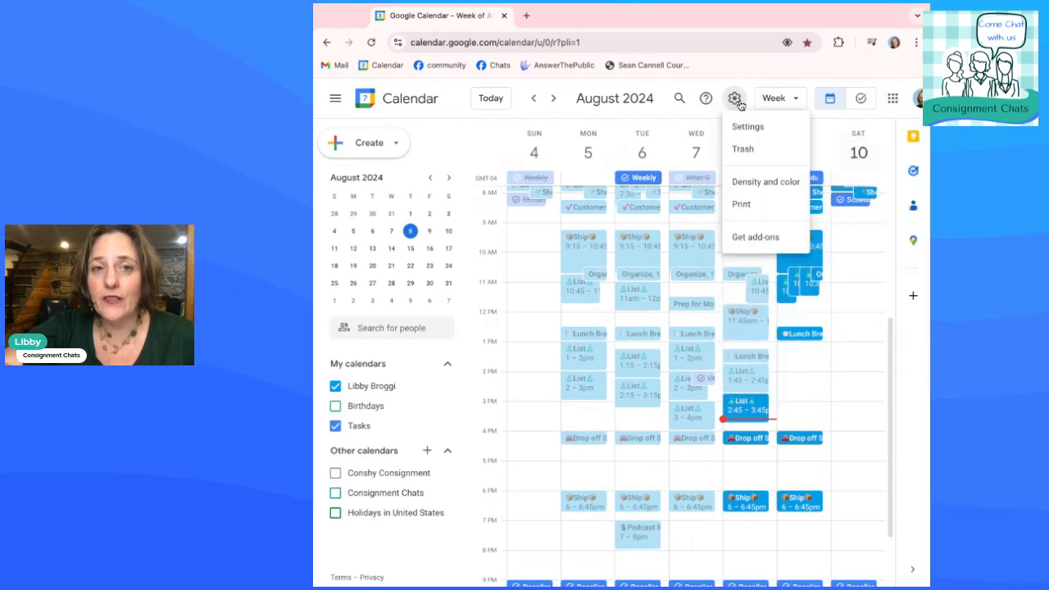
{"action": "left_click", "coordinate": [748, 126]}
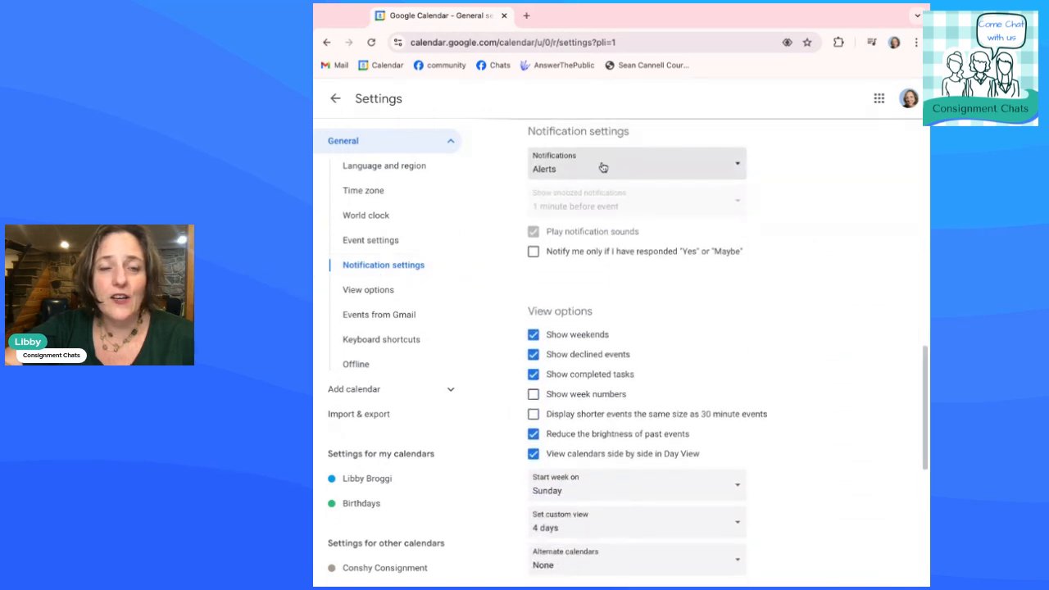
{"action": "mouse_move", "coordinate": [601, 169]}
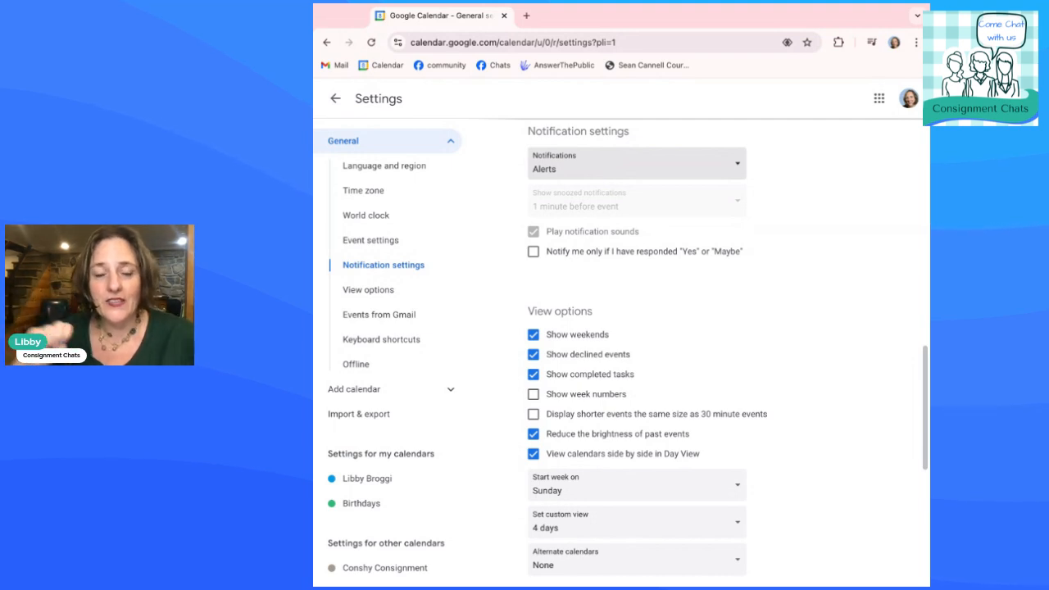
- Review the Notifications dropdown under Notification settings and keep it set to Alerts
{"action": "left_click", "coordinate": [636, 162]}
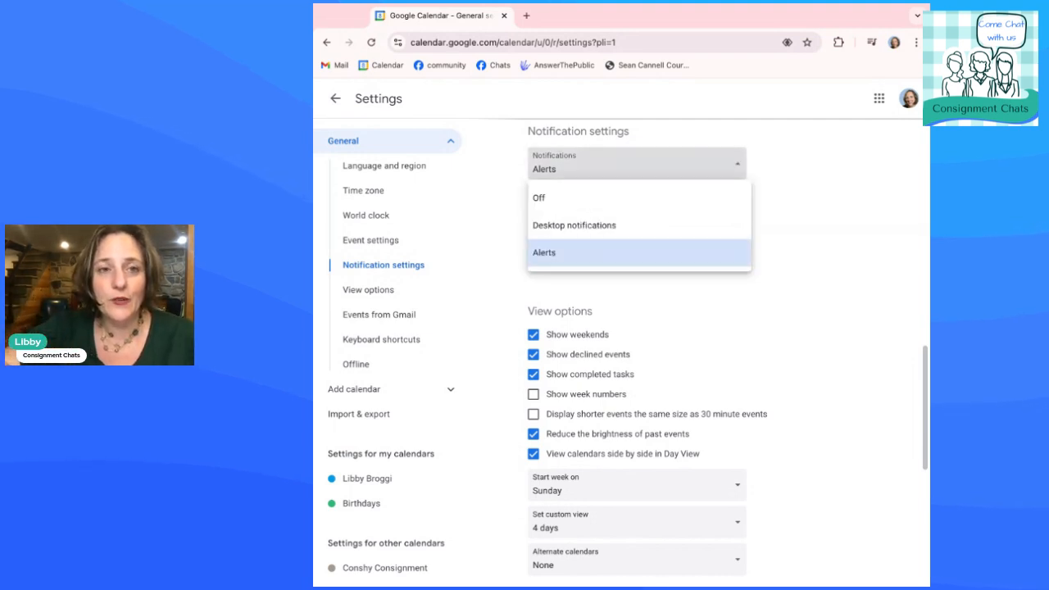
{"action": "mouse_move", "coordinate": [597, 200]}
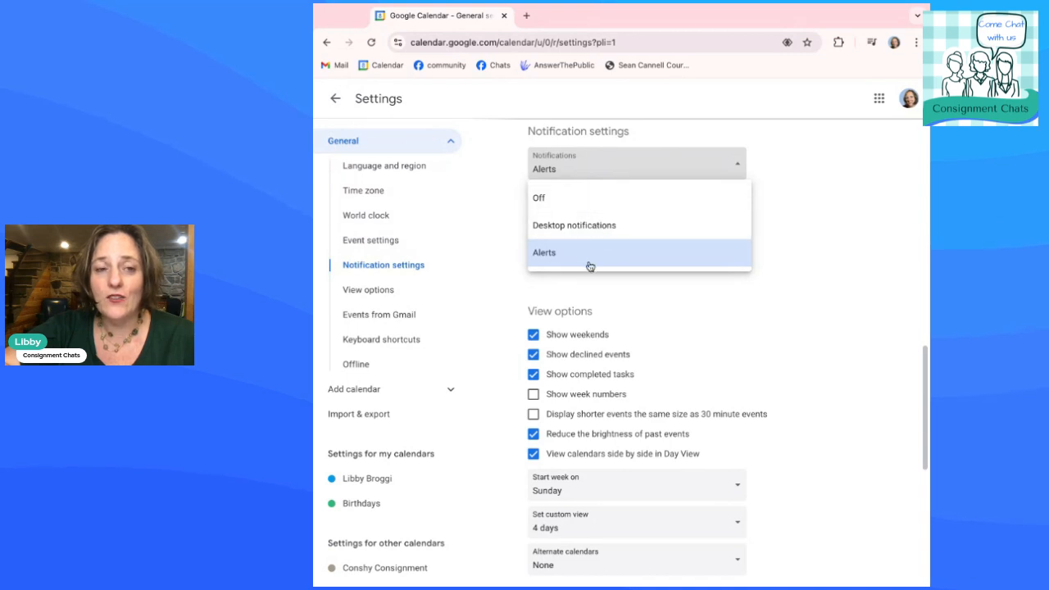
{"action": "left_click", "coordinate": [544, 252]}
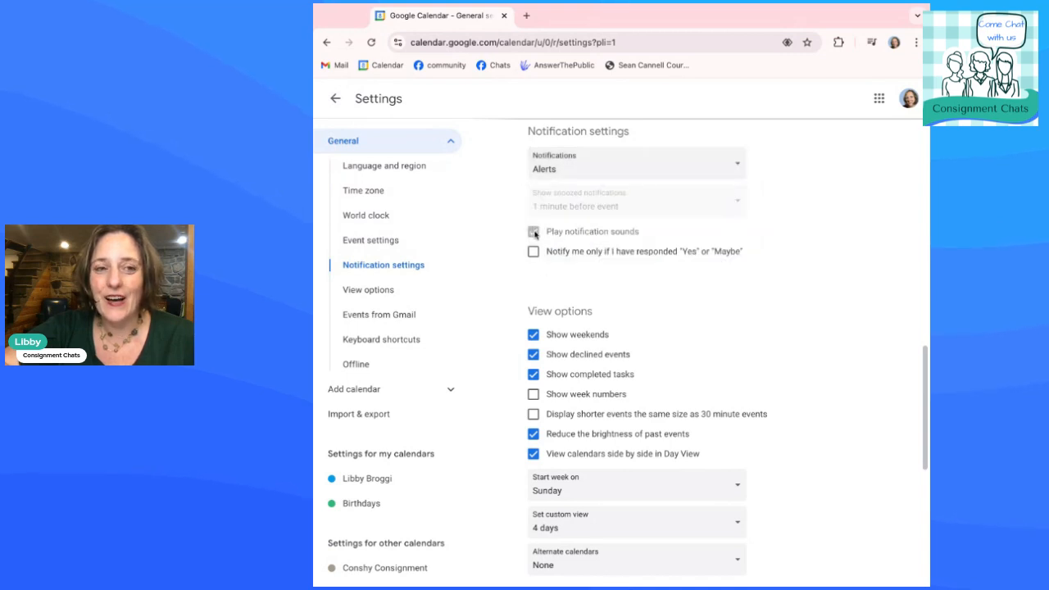
{"action": "left_click", "coordinate": [535, 233]}
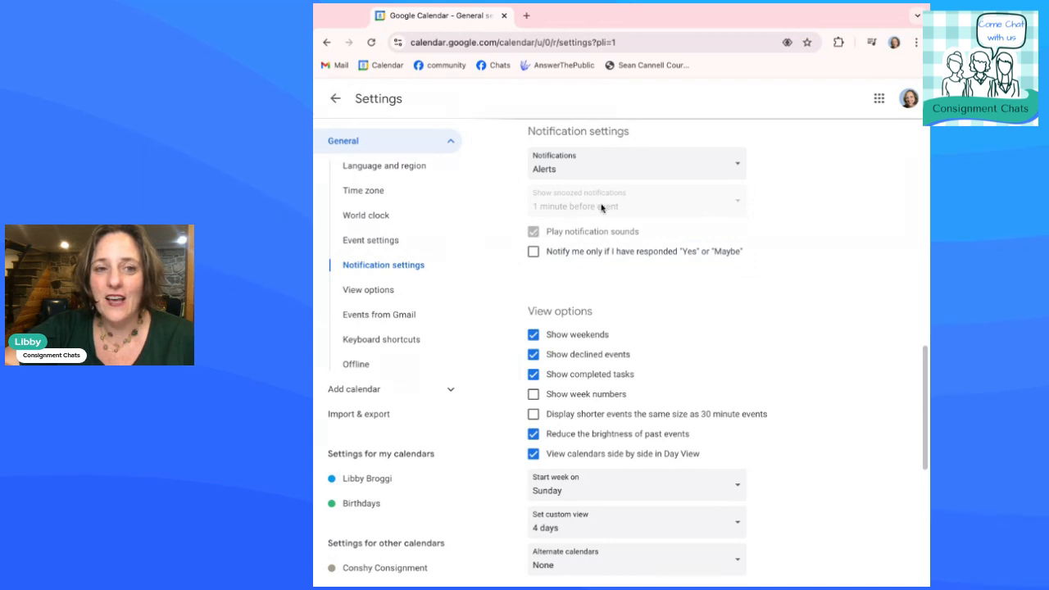
{"action": "mouse_move", "coordinate": [659, 207]}
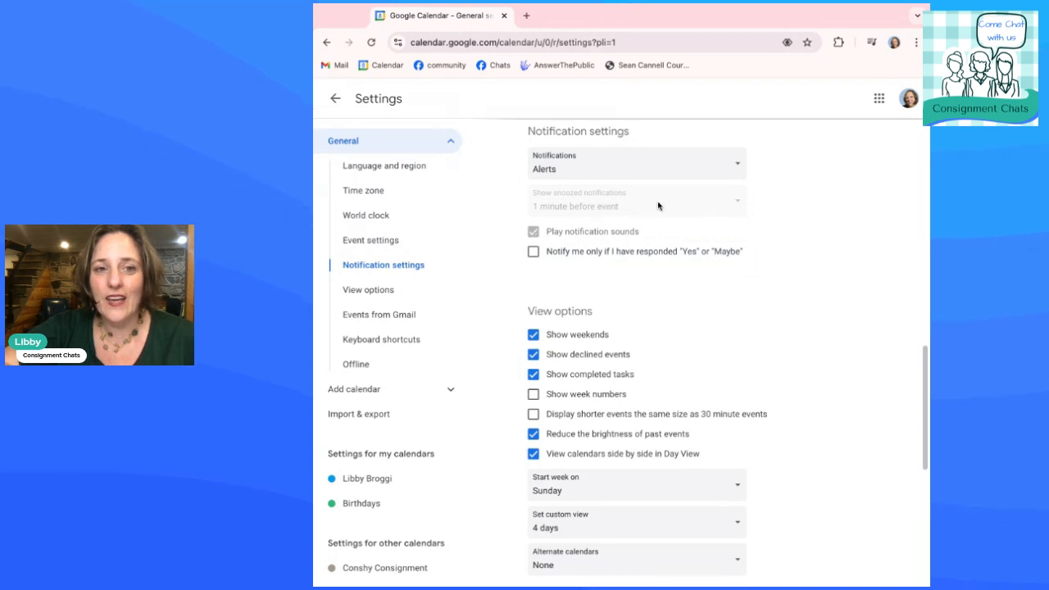